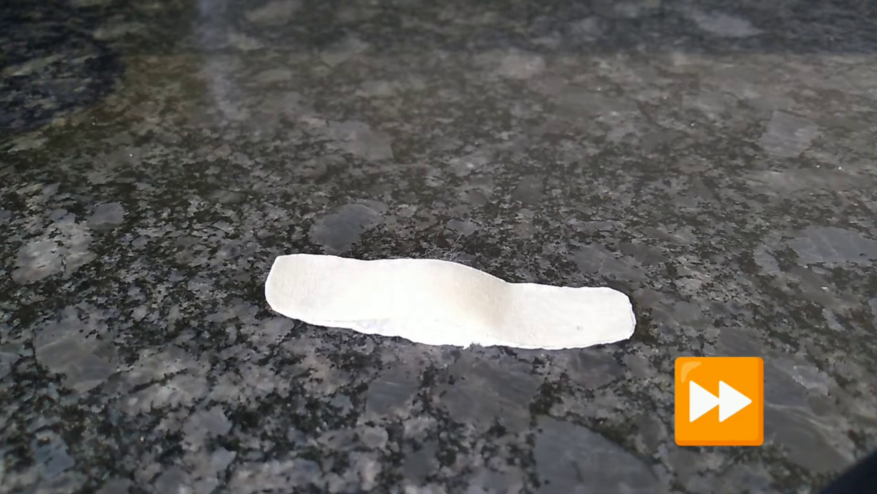
{"action": "left_click", "coordinate": [723, 403]}
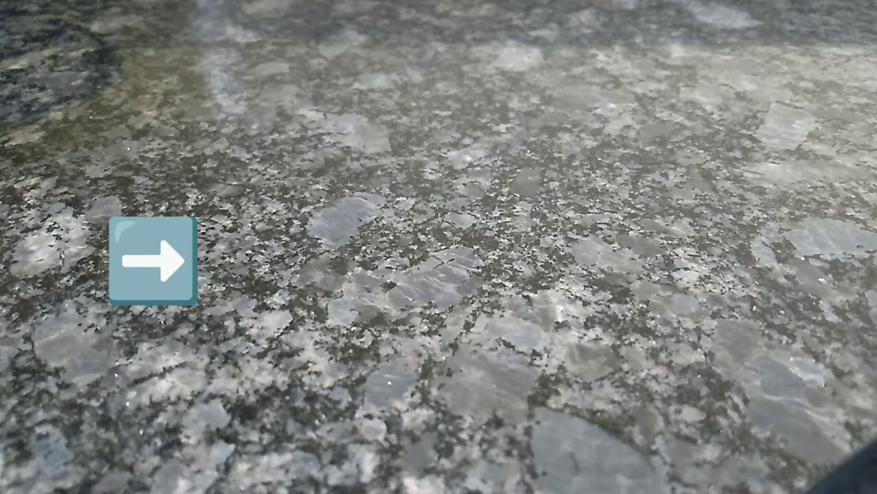